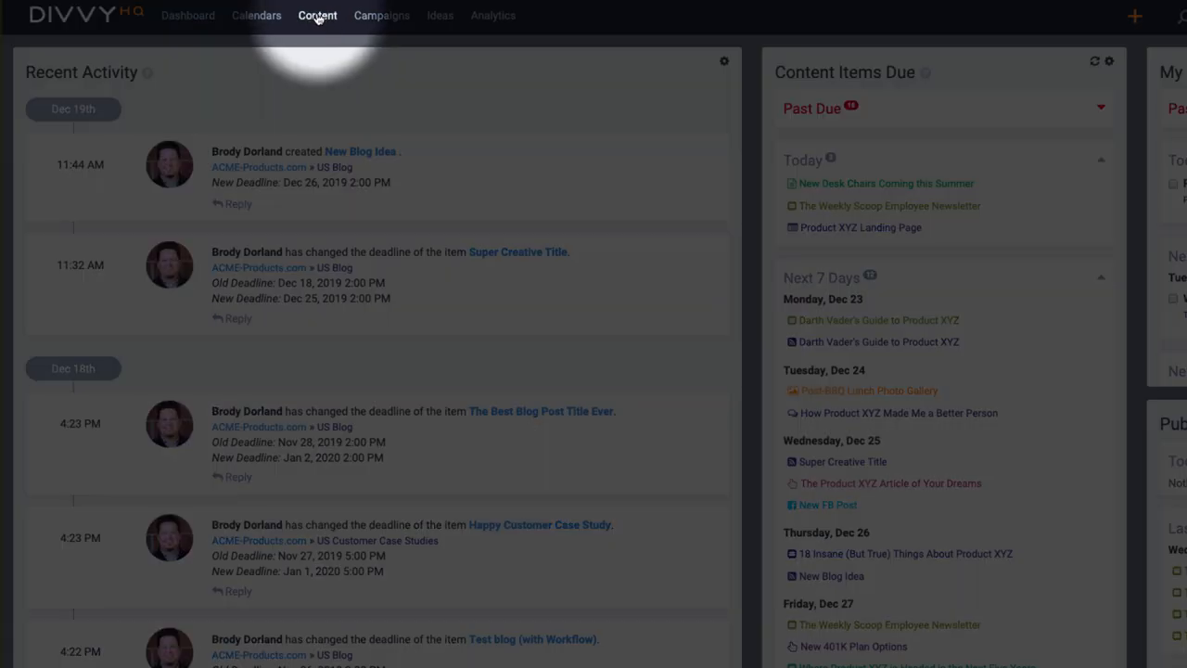
Step: Go to Content in the top navigation to show the Content Items list
left_click(317, 15)
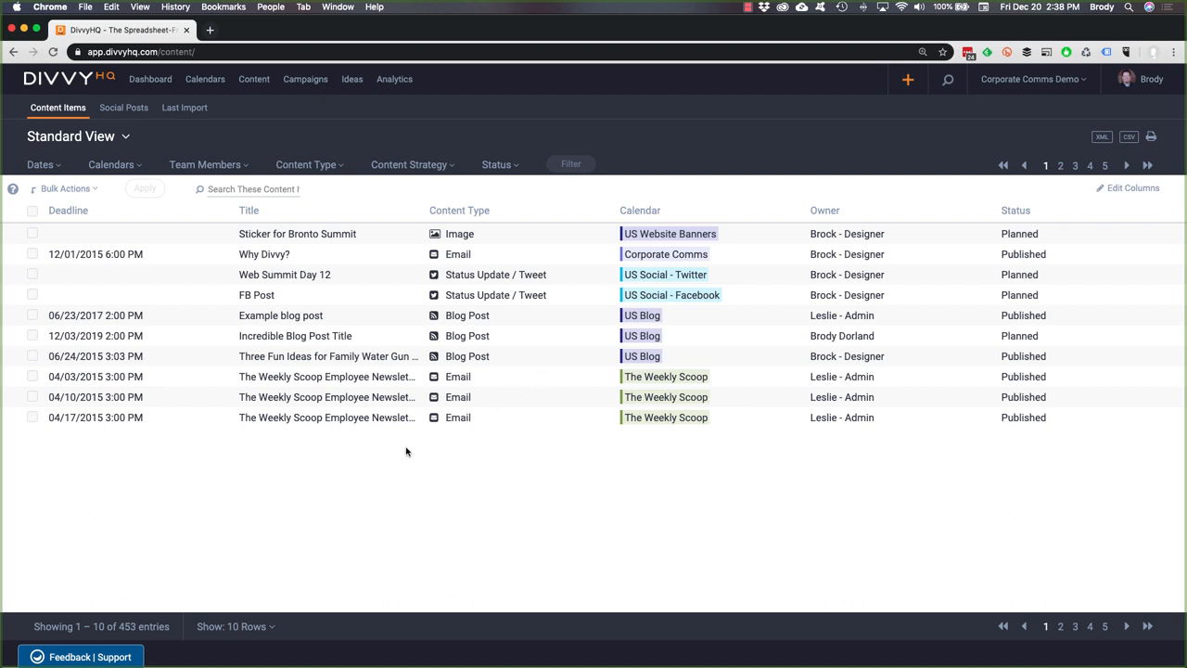
mouse_move(404, 450)
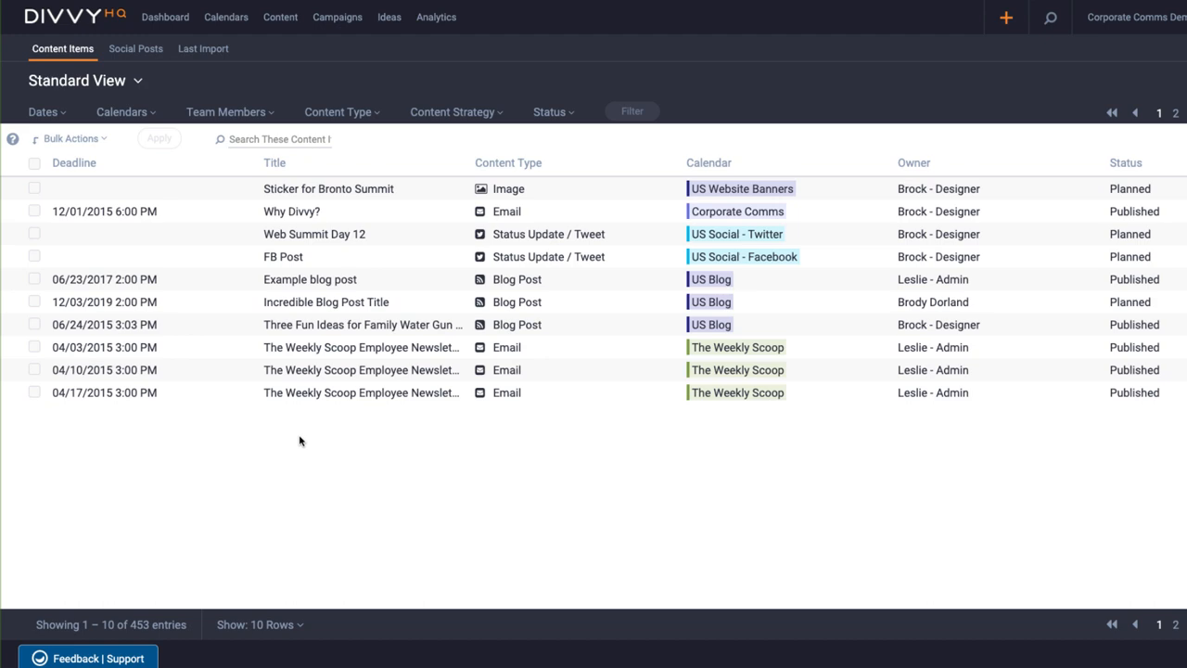
mouse_move(271, 556)
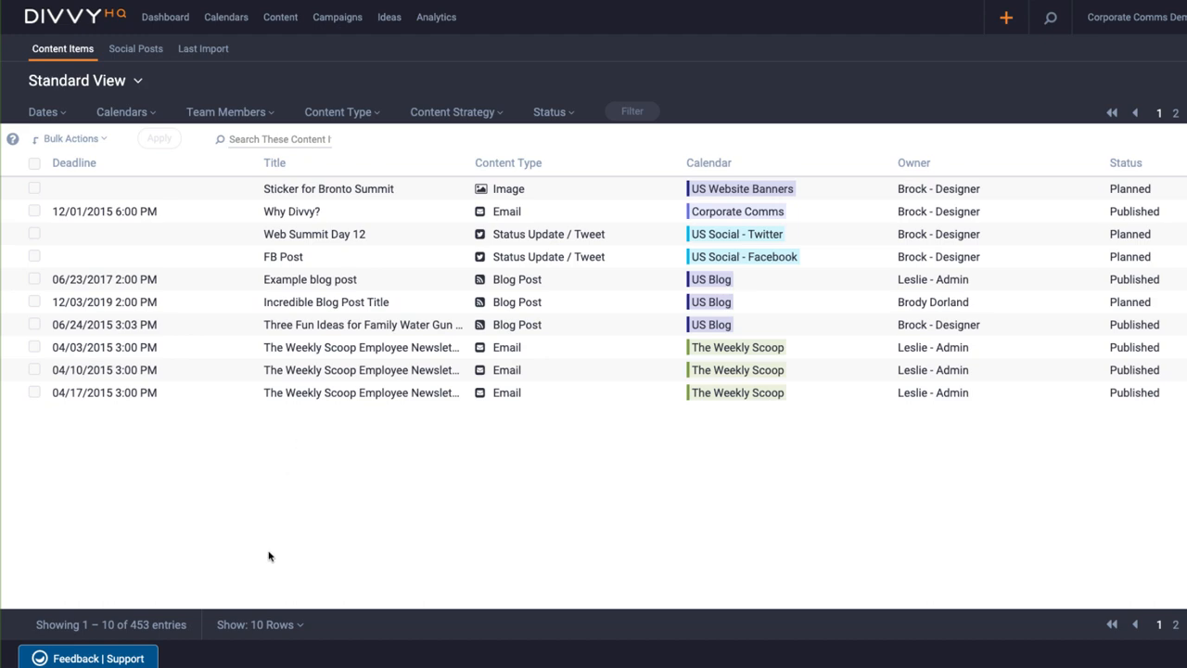
left_click(260, 623)
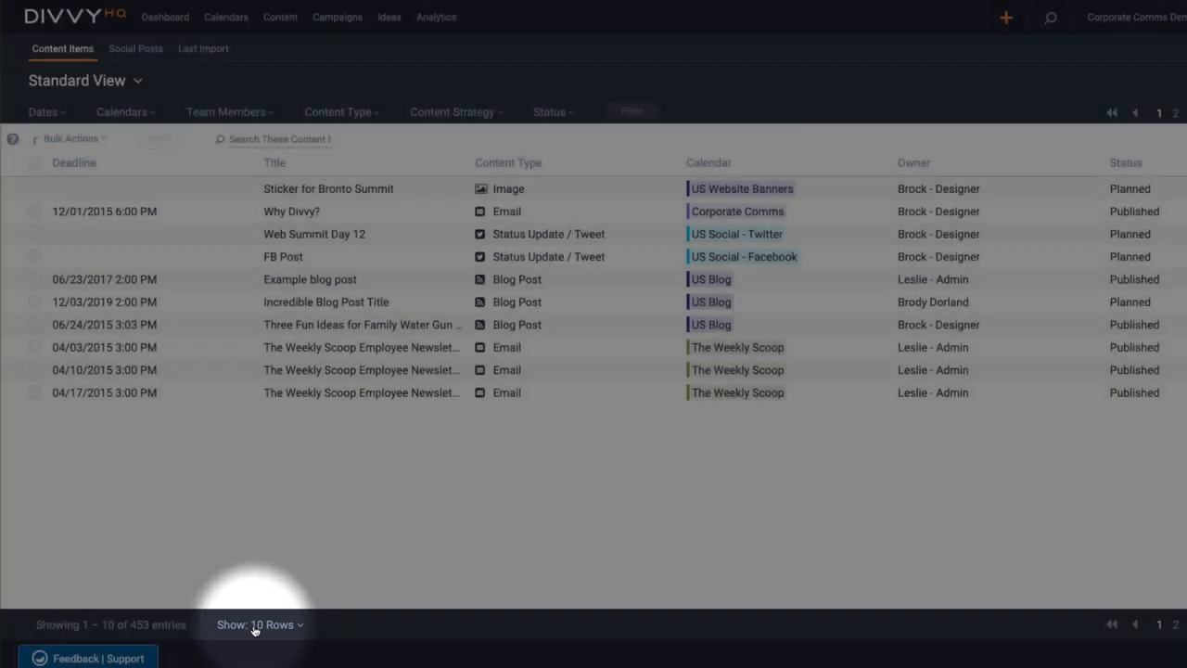
left_click(259, 623)
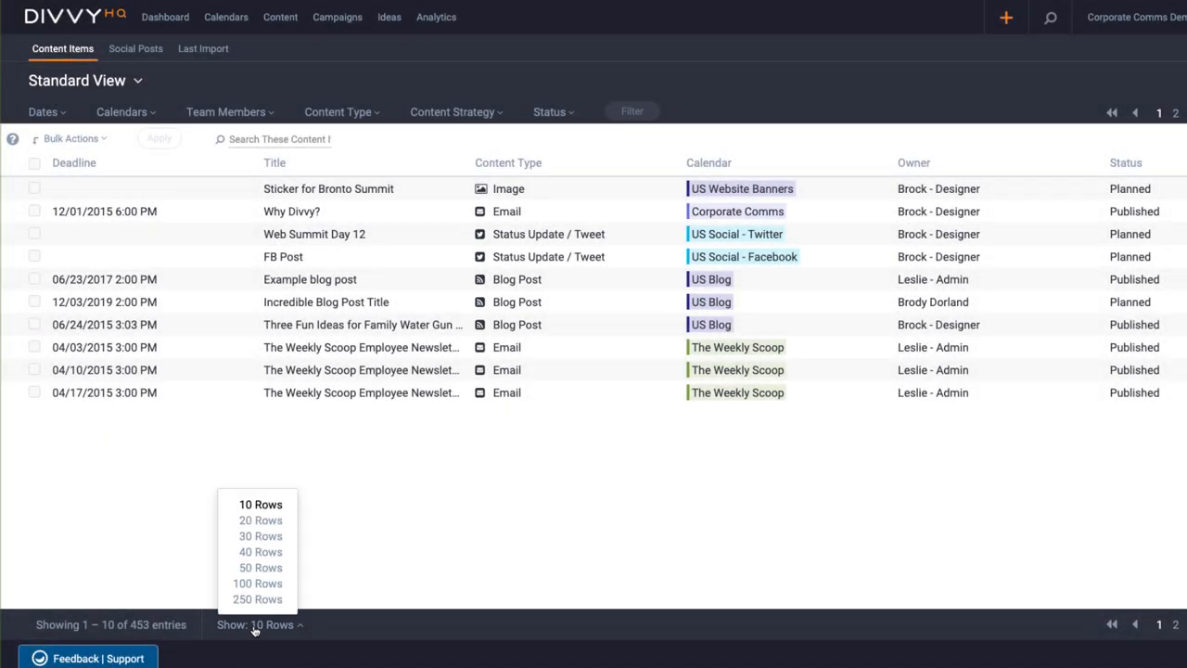
mouse_move(260, 519)
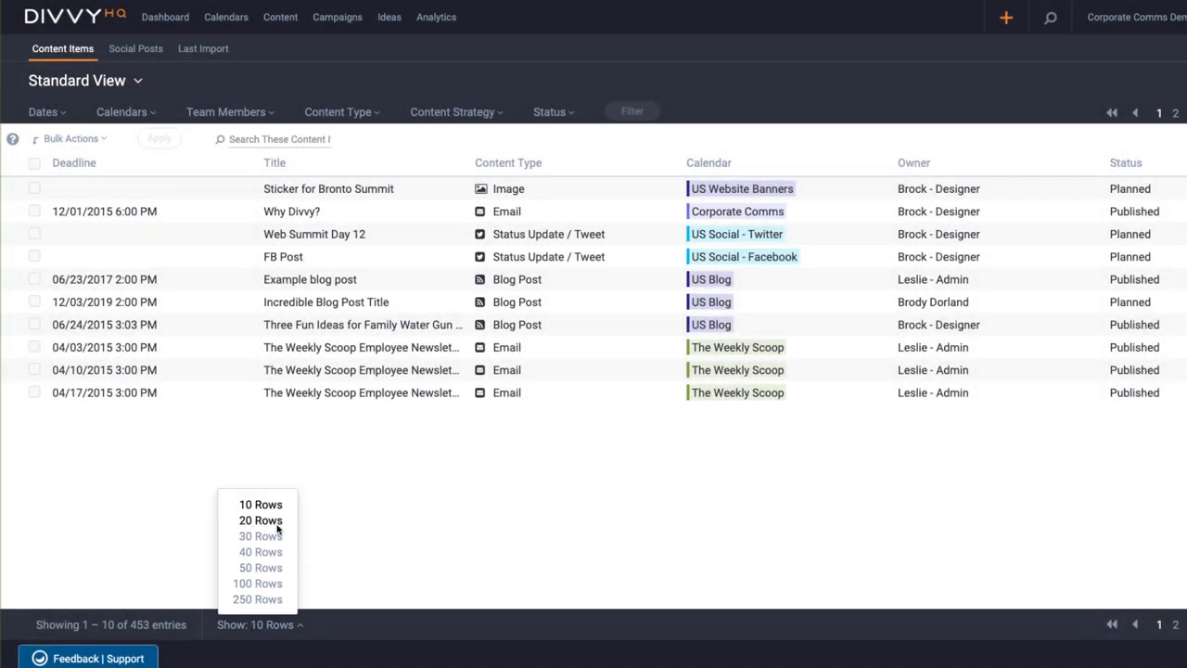
left_click(311, 490)
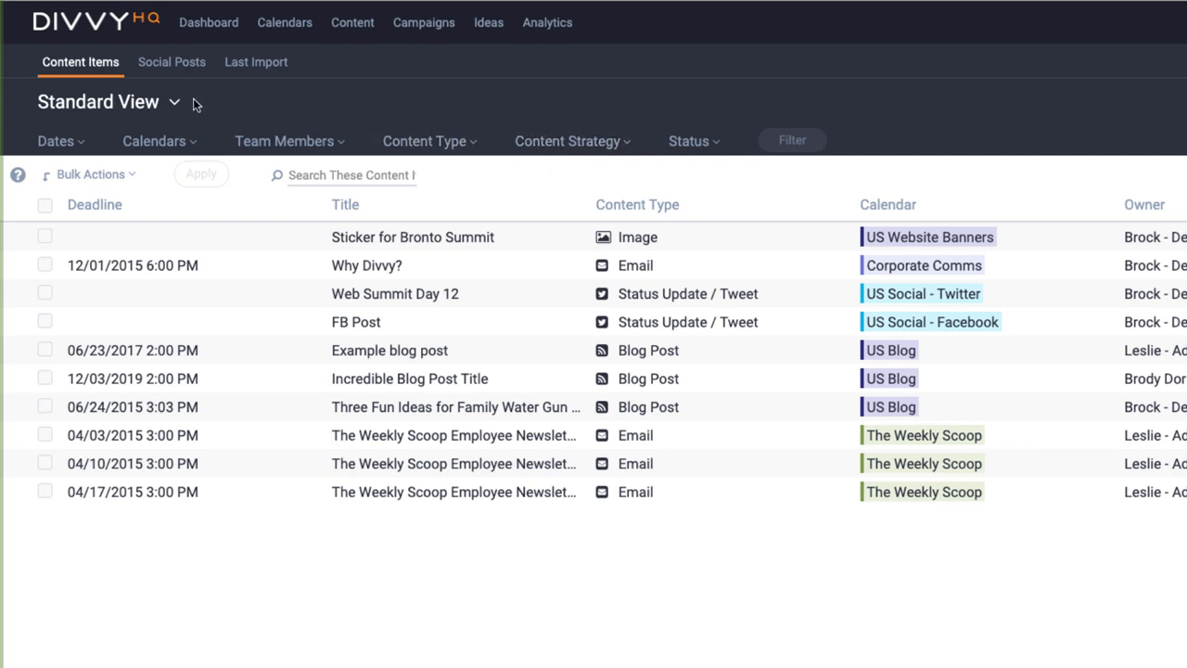
left_click(174, 102)
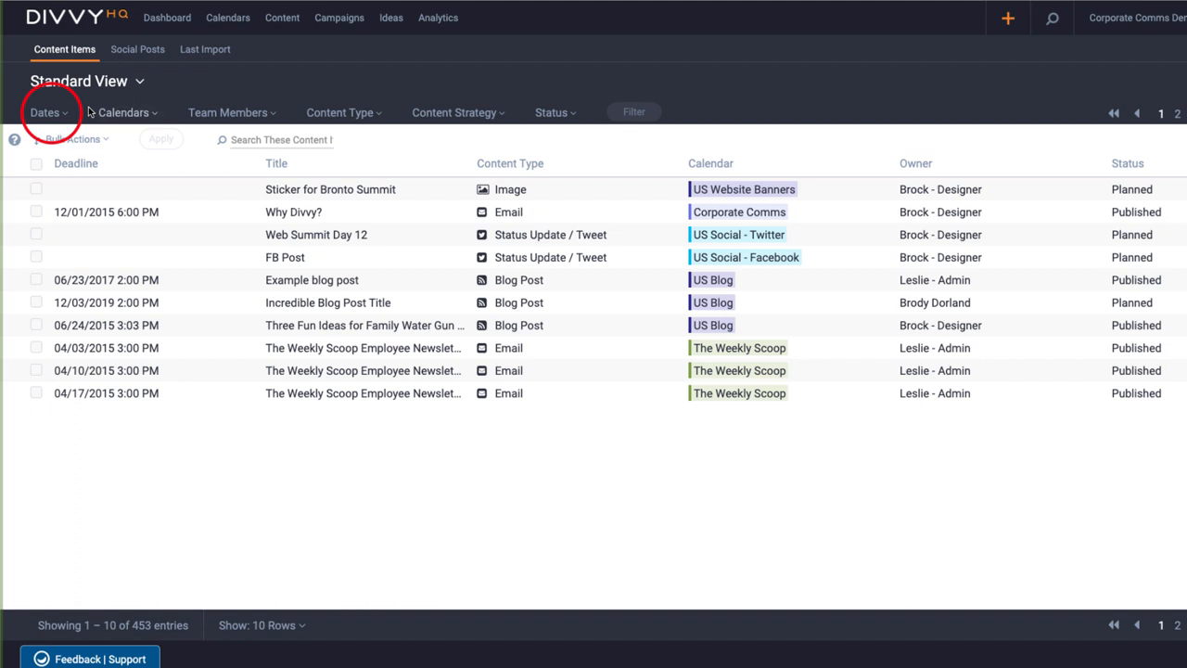
Step: Filter the content list by the Dates range to upcoming deadlines, narrowing it to 23 entries
left_click(44, 113)
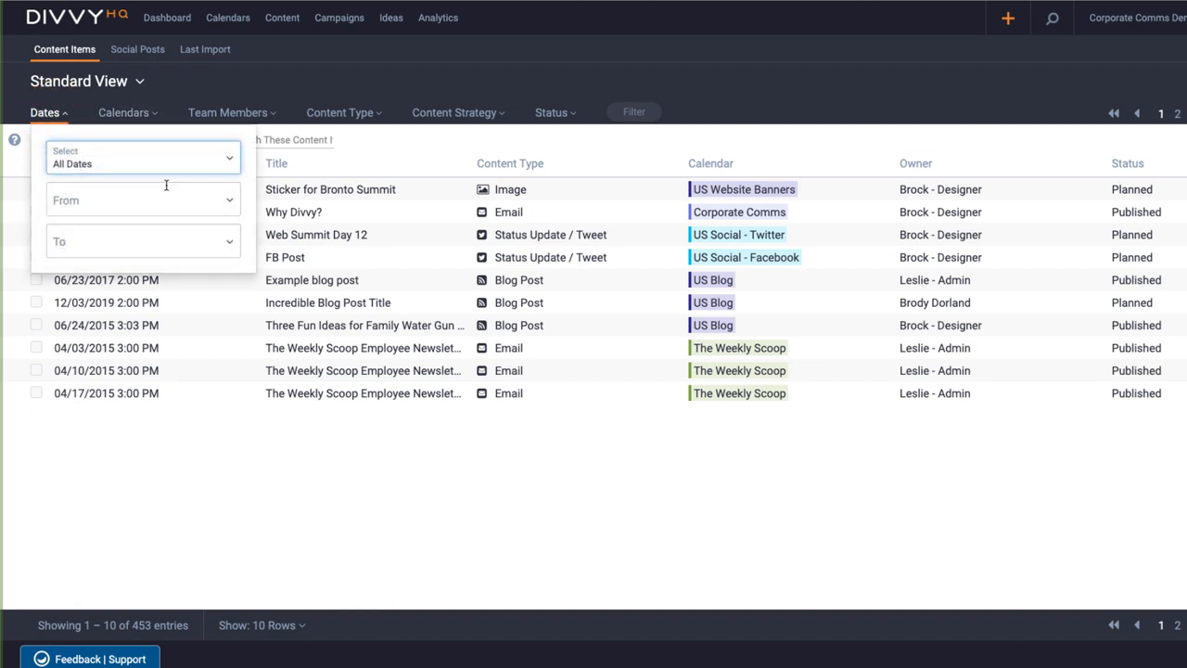
left_click(635, 111)
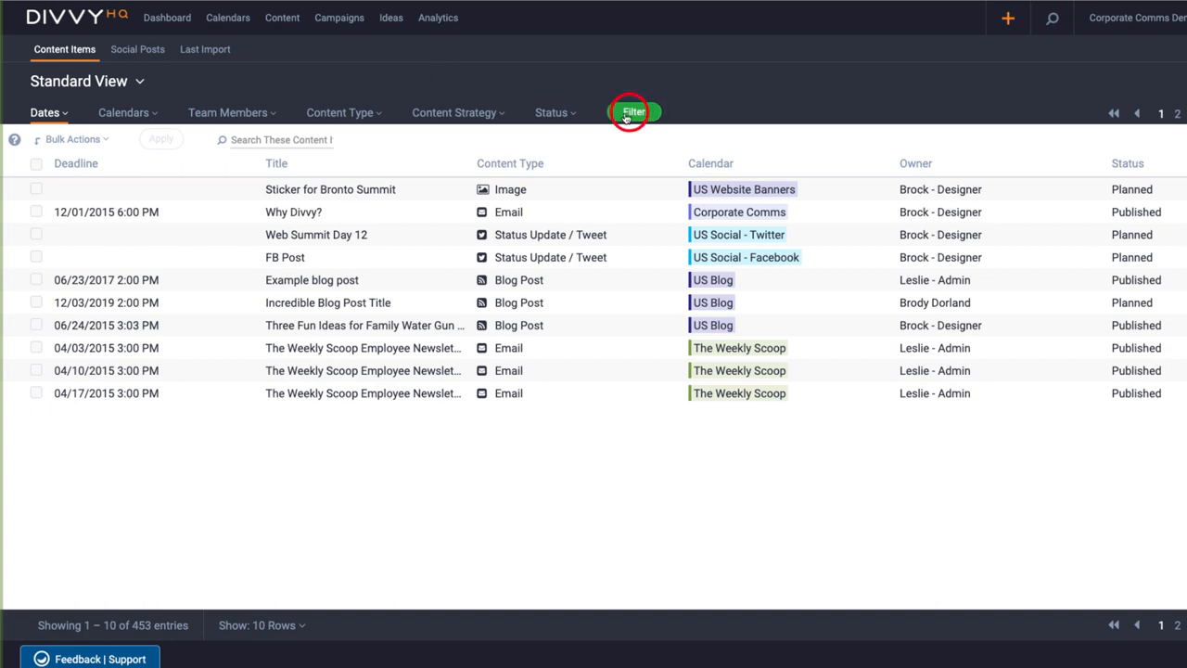
left_click(634, 113)
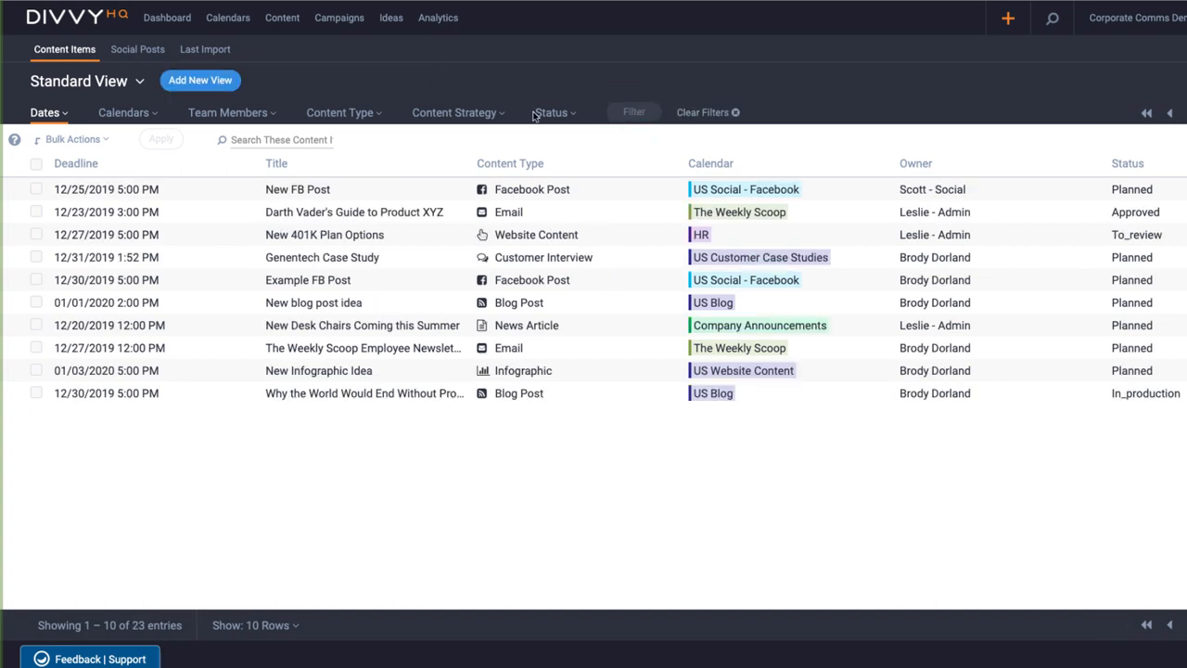
Step: Save the filtered list as a new view named 'Next 30 Days'
left_click(200, 79)
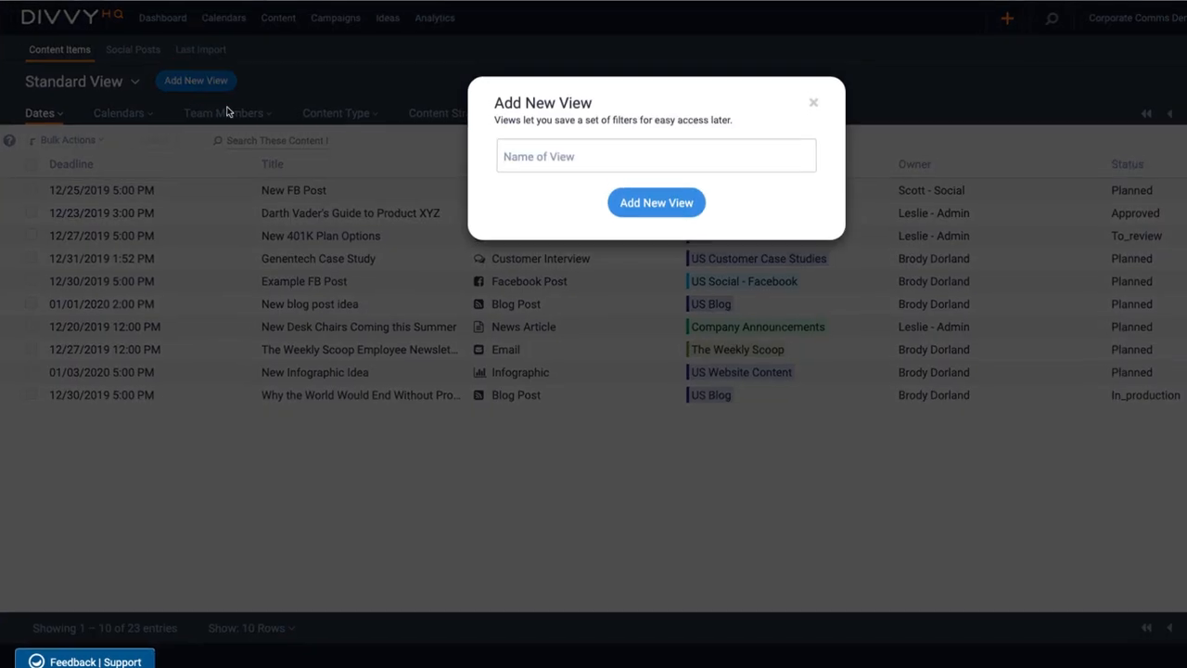
type("Next 30 Days")
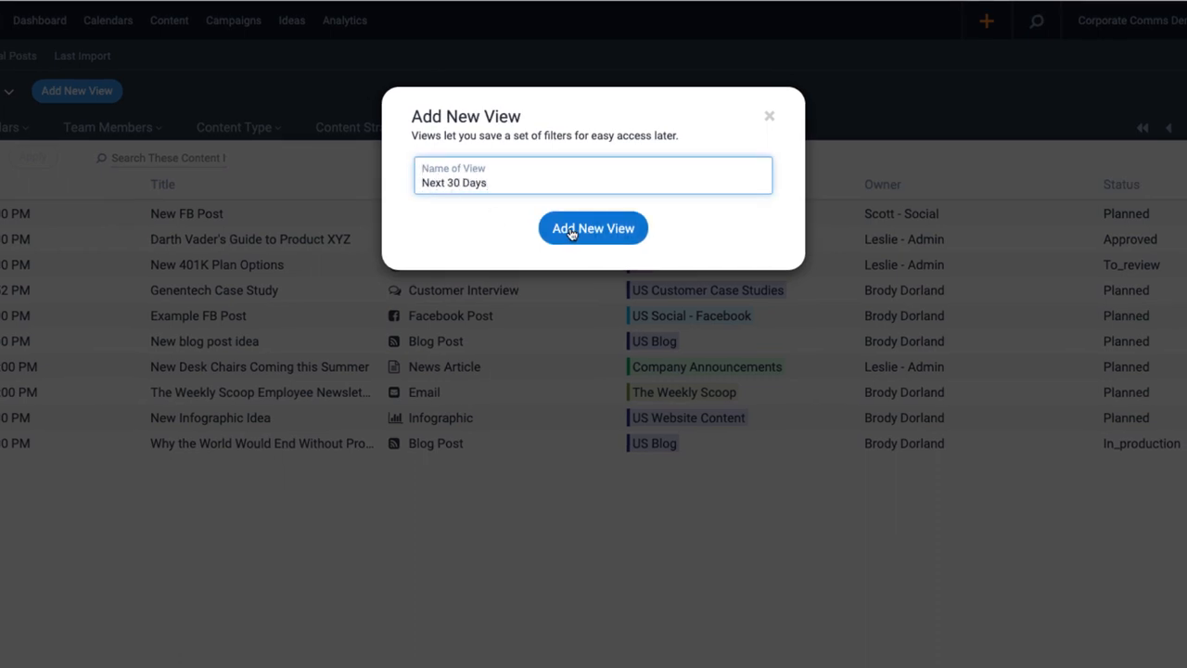
left_click(593, 228)
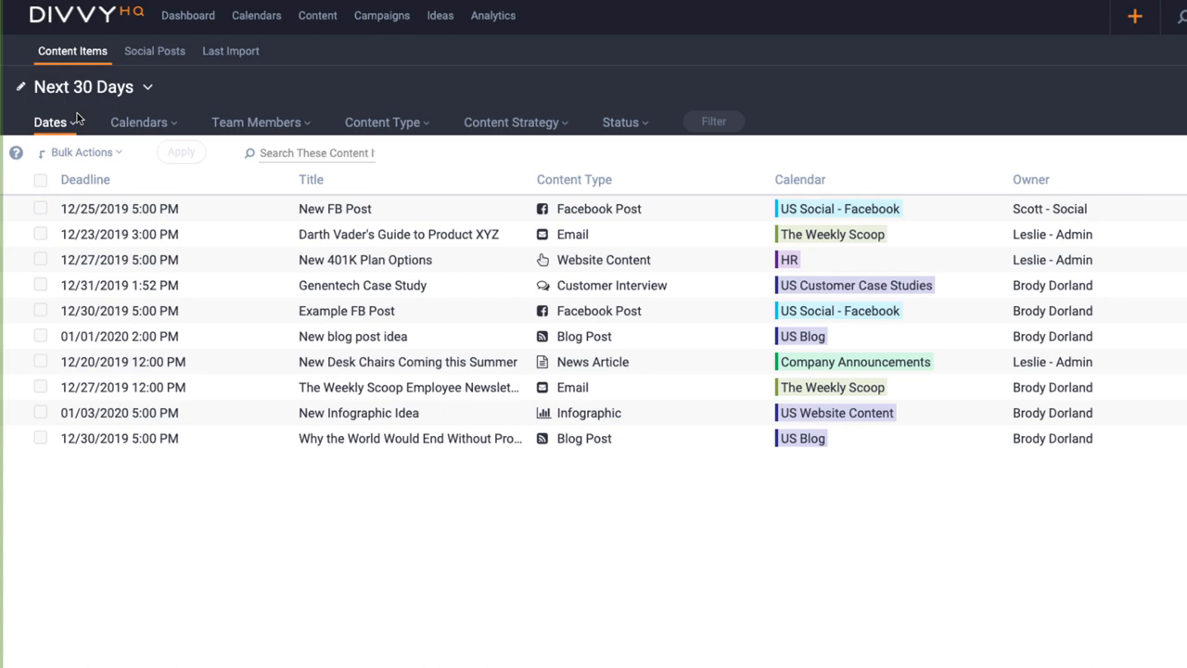
Step: Show the Status filter choices (Planned through Published) over the Next 30 Days view
left_click(84, 87)
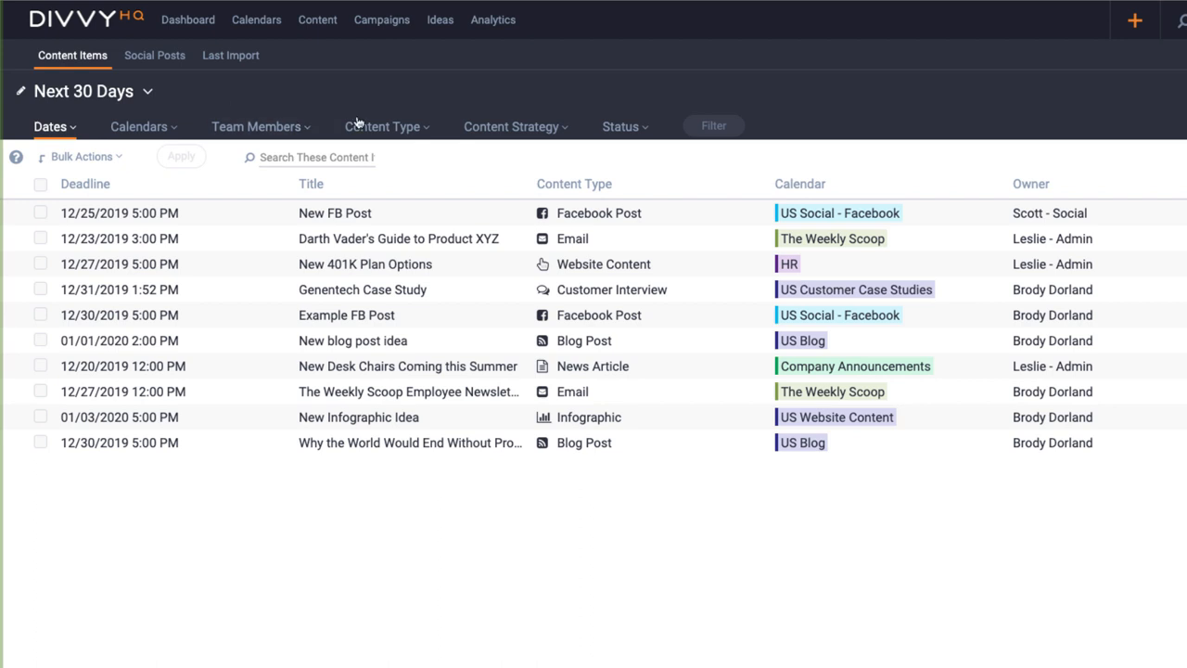
left_click(621, 126)
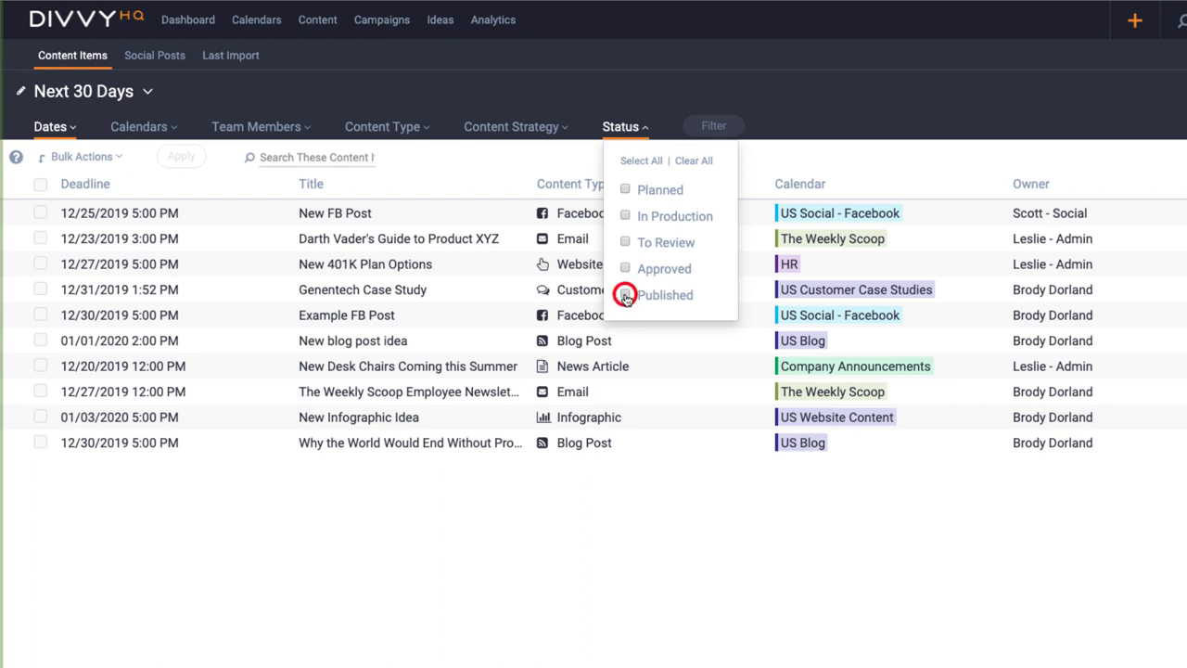
Step: Filter the list to Published items across all dates
left_click(625, 295)
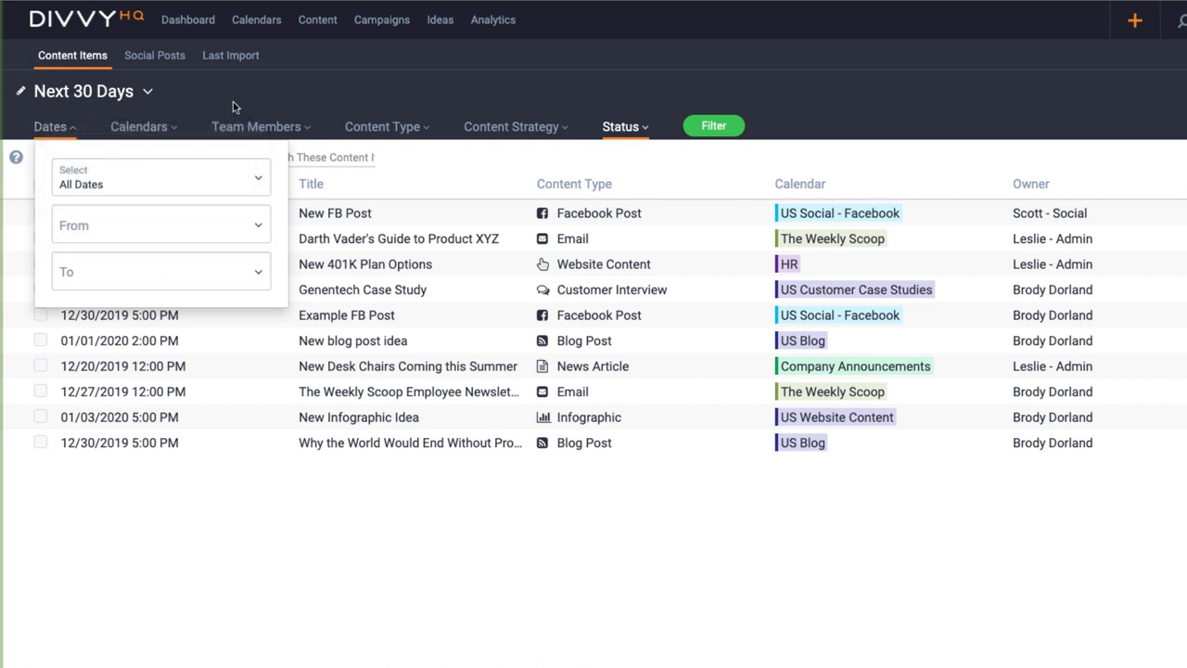
left_click(712, 126)
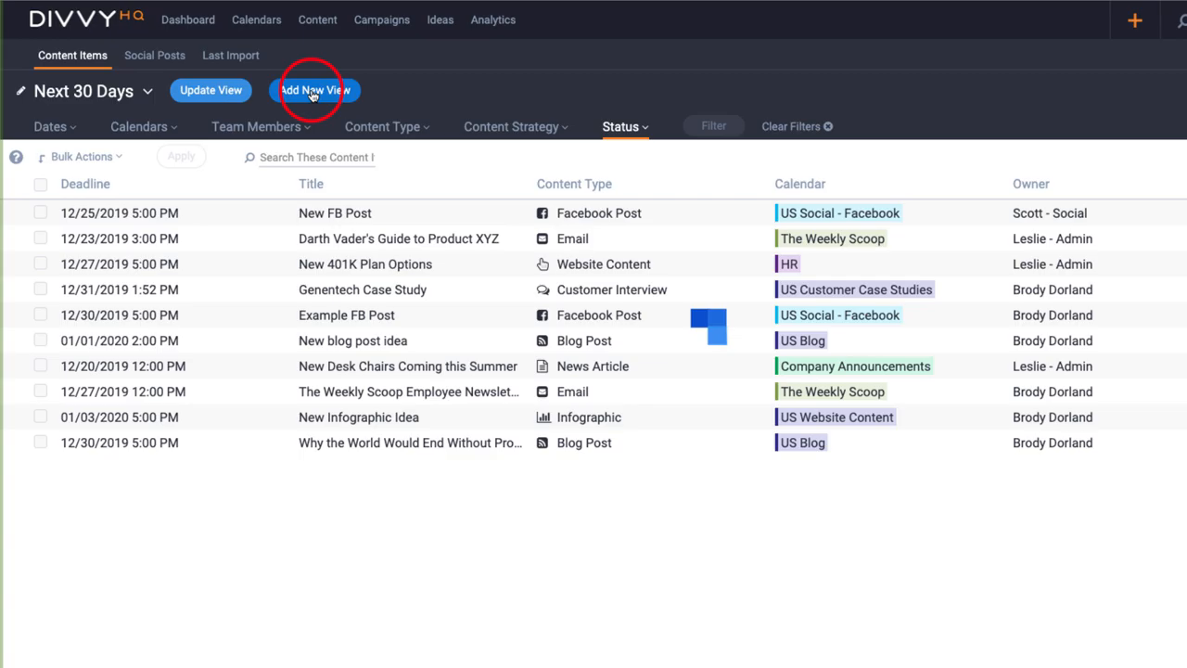
Step: Save the published-only list as a new view named 'Archive'
left_click(315, 89)
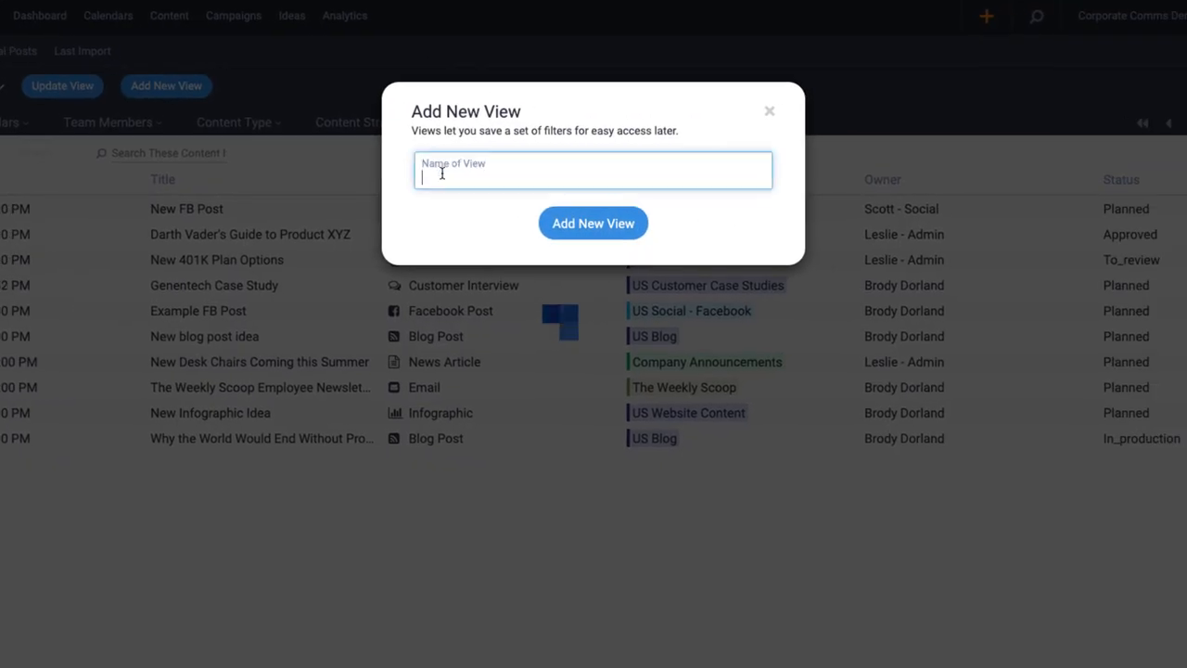
type("Archive")
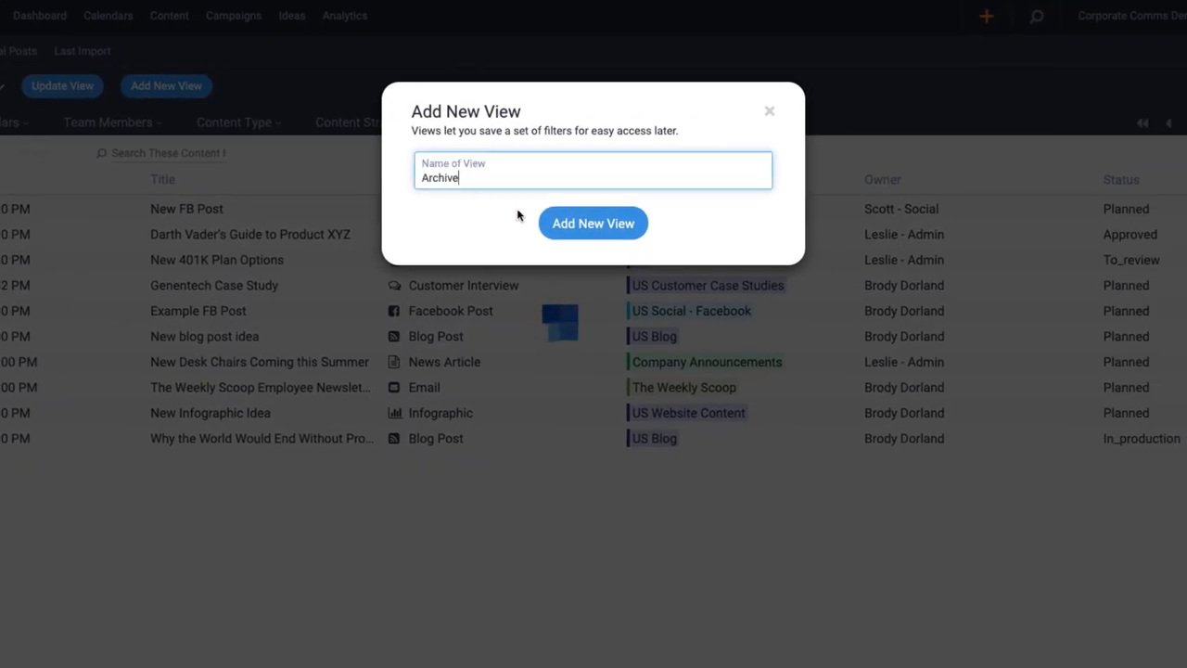
left_click(593, 222)
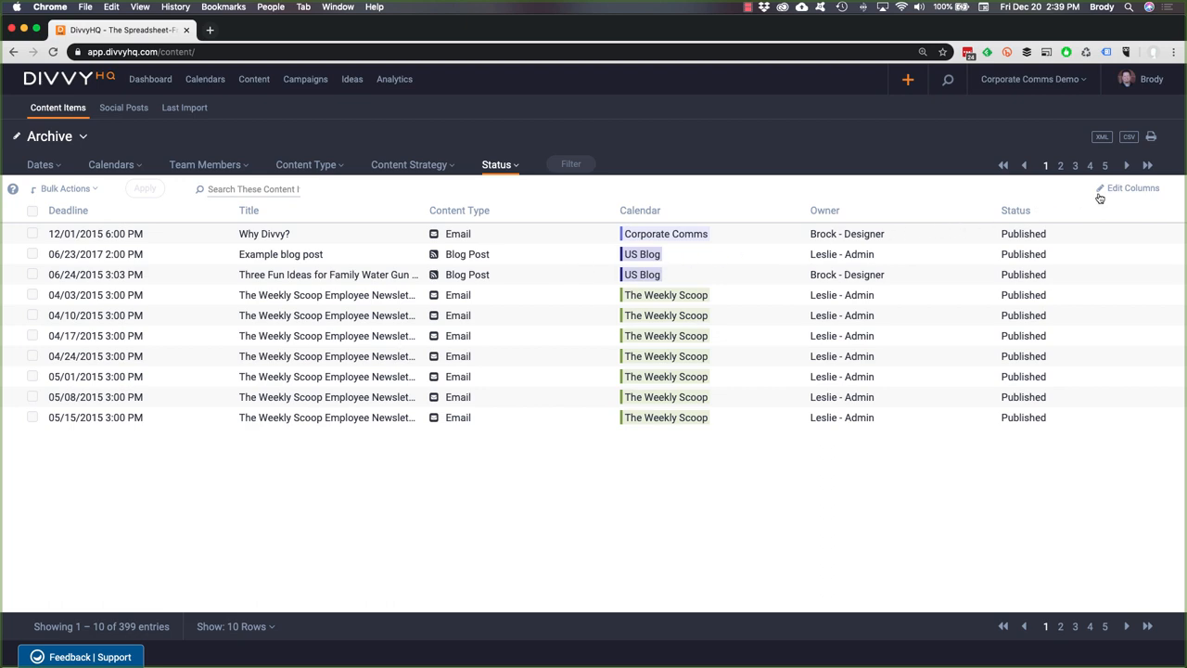
Step: Rearrange the Archive view's columns so Status precedes Owner via Edit Columns
left_click(1131, 187)
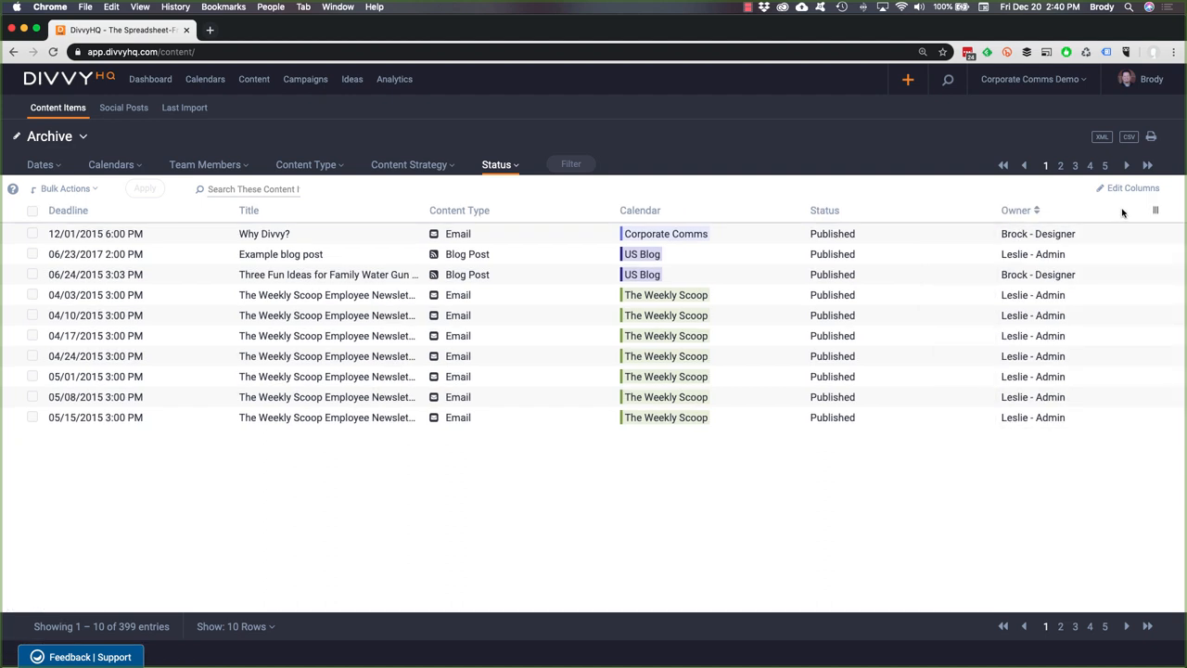
mouse_move(563, 467)
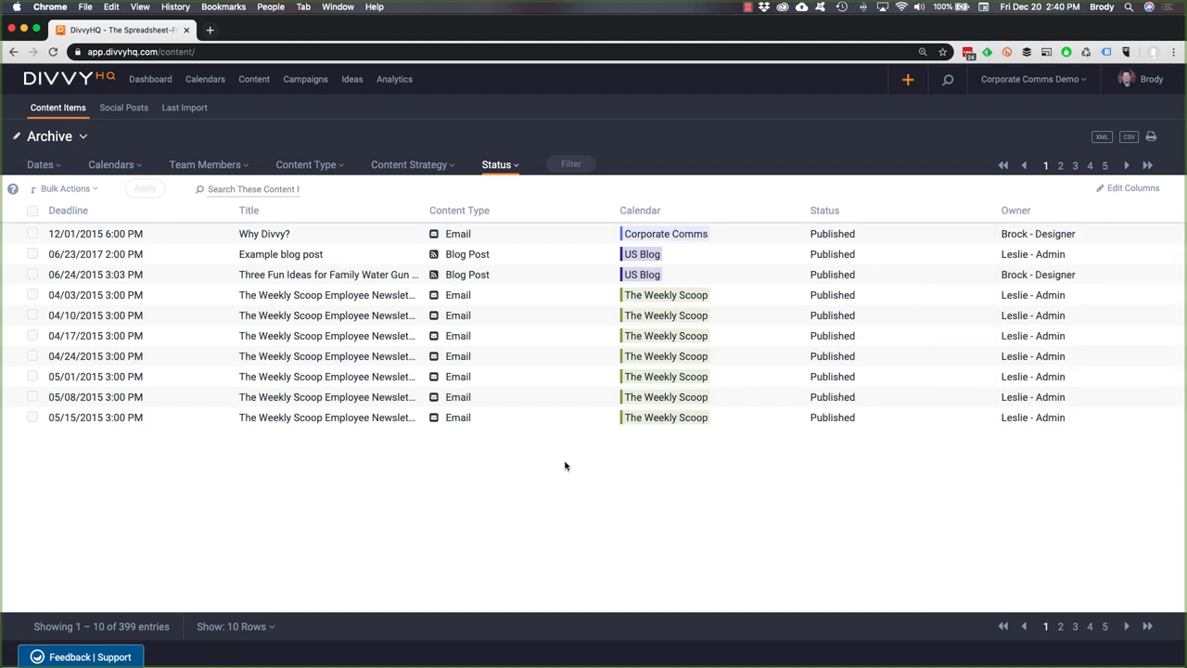